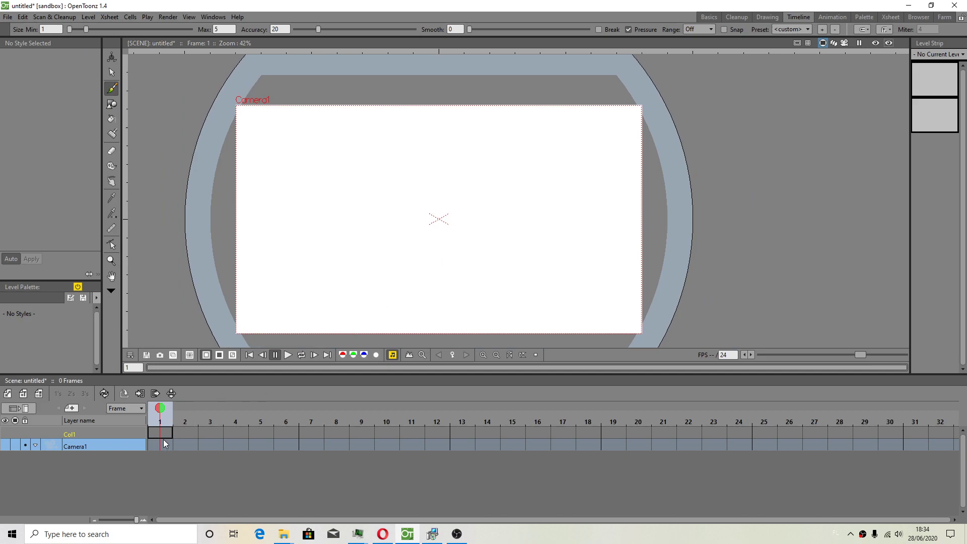
{"action": "mouse_move", "coordinate": [31, 432]}
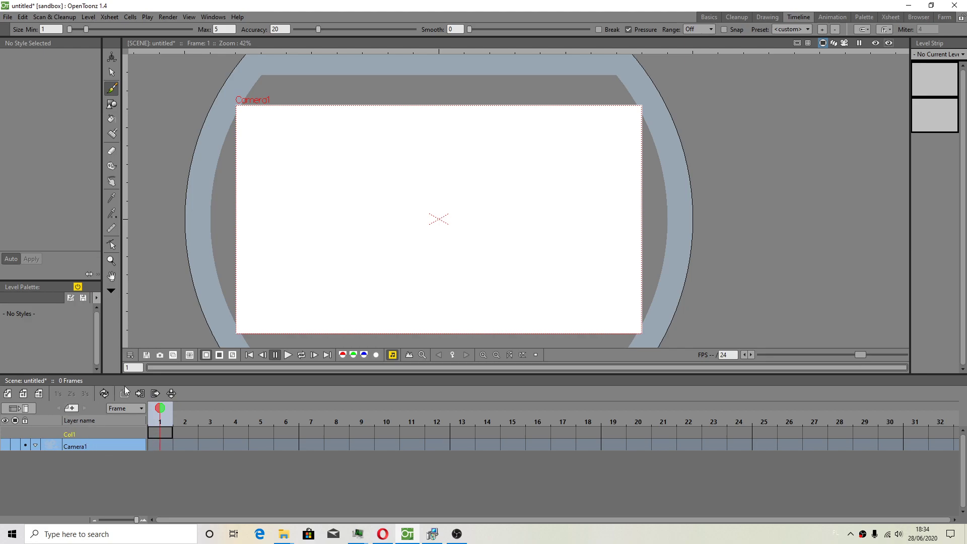
{"action": "mouse_move", "coordinate": [451, 459]}
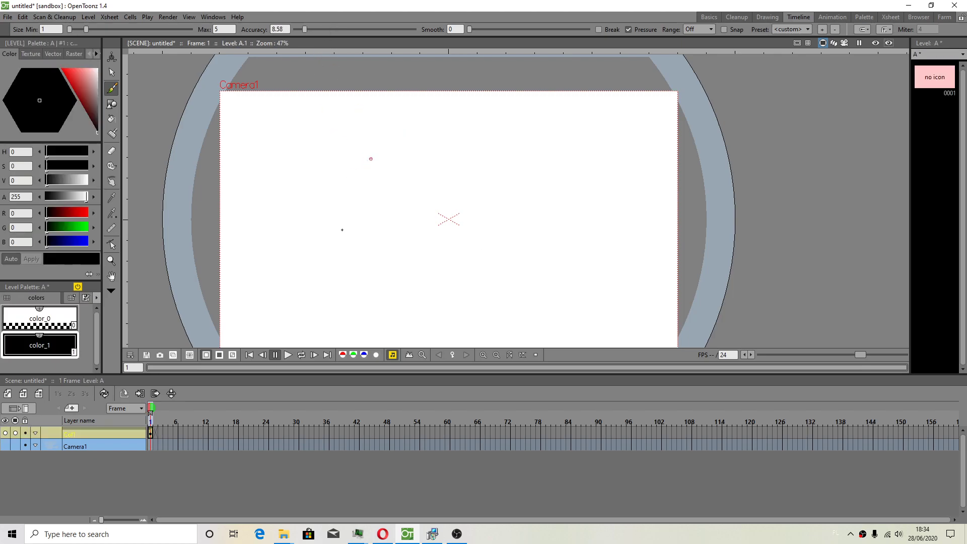
Draw a rough circle outline on level A's first frame with the Brush tool
{"action": "left_click_drag", "start_coordinate": [342, 157], "coordinate": [313, 238]}
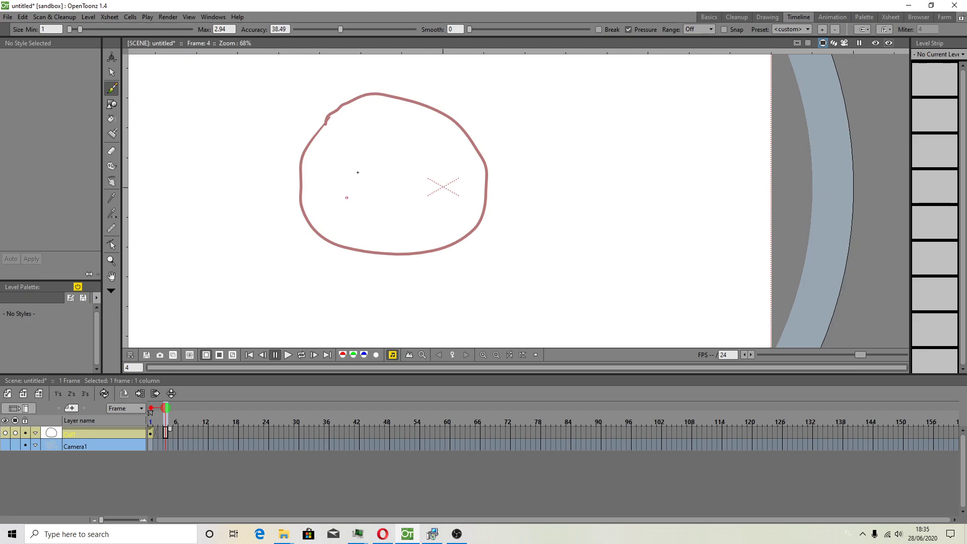
Reach the Onion Skin preferences and keep onion skin during playback enabled
{"action": "left_click", "coordinate": [7, 17]}
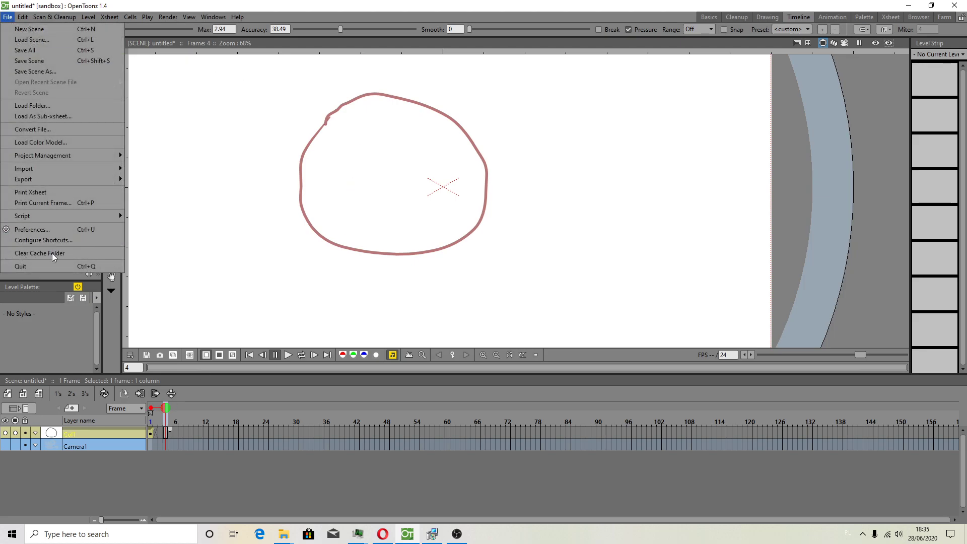
{"action": "mouse_move", "coordinate": [32, 230]}
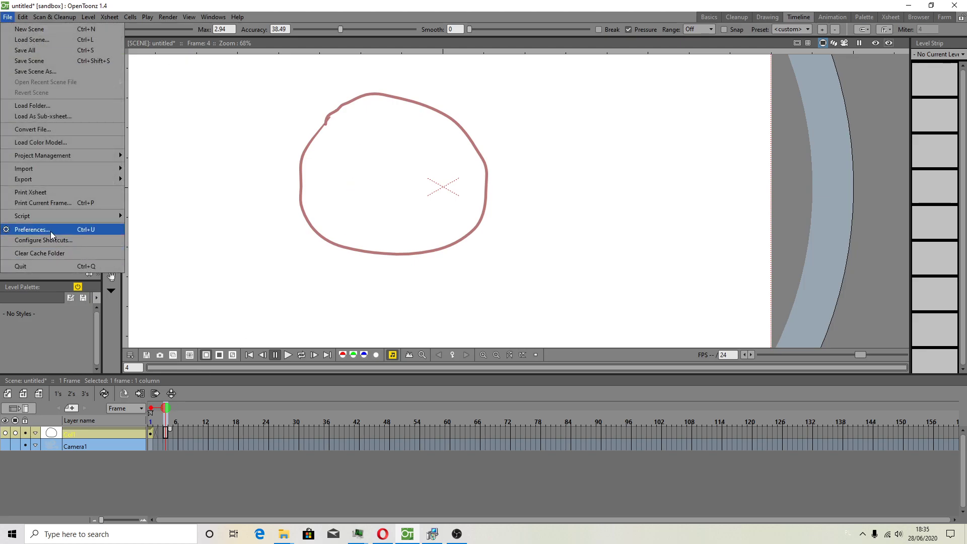
{"action": "left_click", "coordinate": [31, 229]}
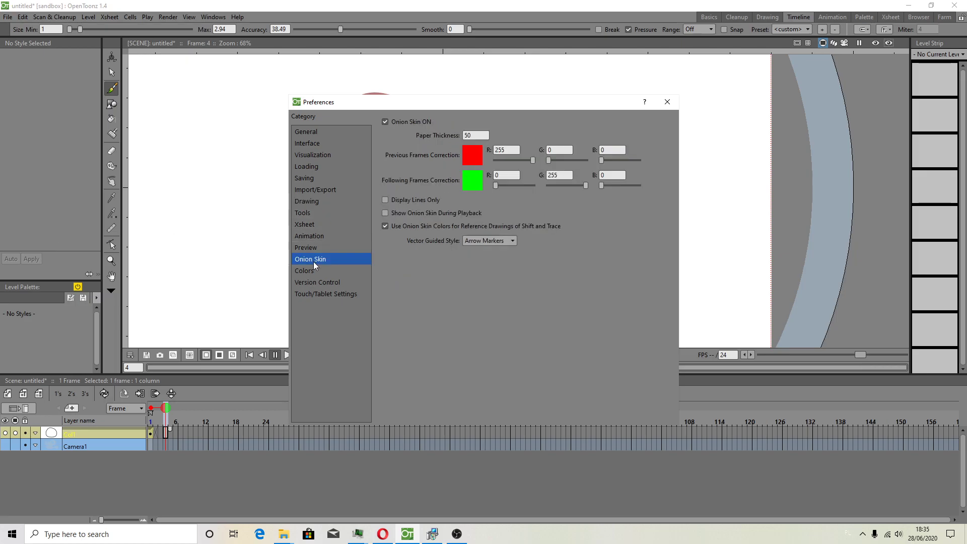
{"action": "left_click", "coordinate": [385, 122]}
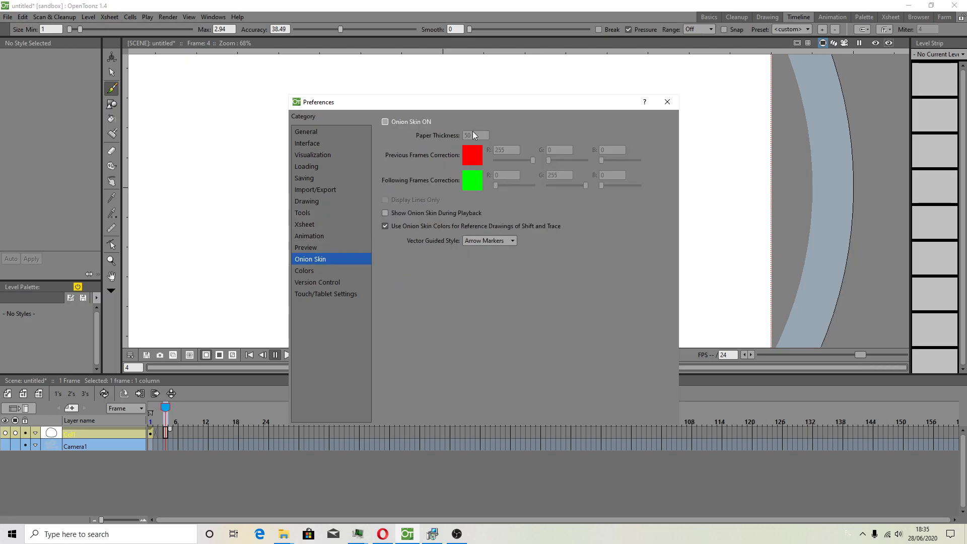
{"action": "left_click", "coordinate": [385, 121]}
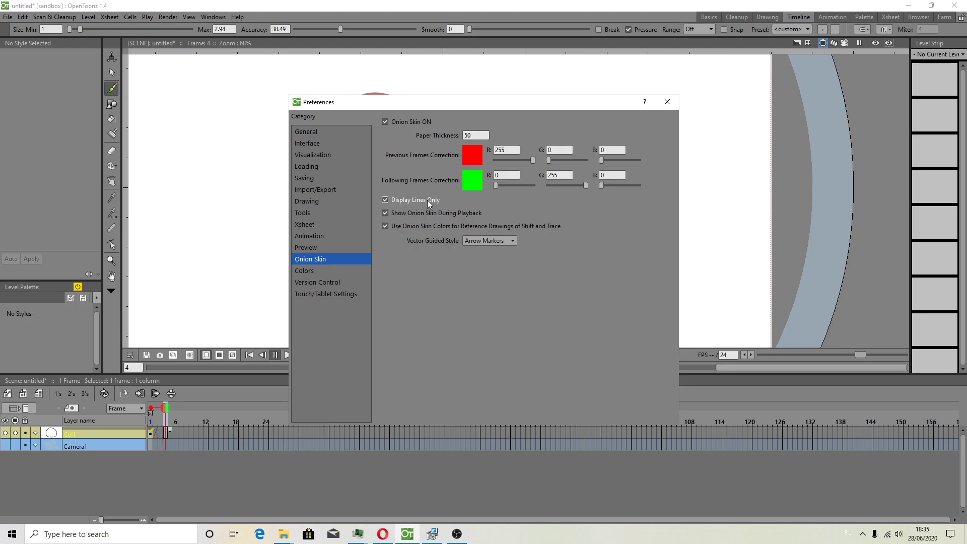
Set onion skin paper thickness to 97 and display as lines only
{"action": "left_click", "coordinate": [385, 200]}
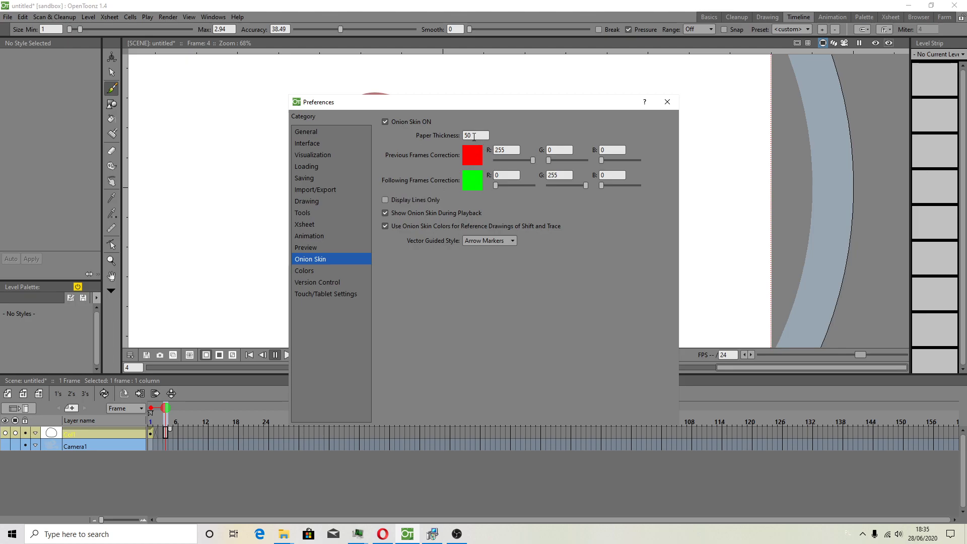
{"action": "type", "text": "97"}
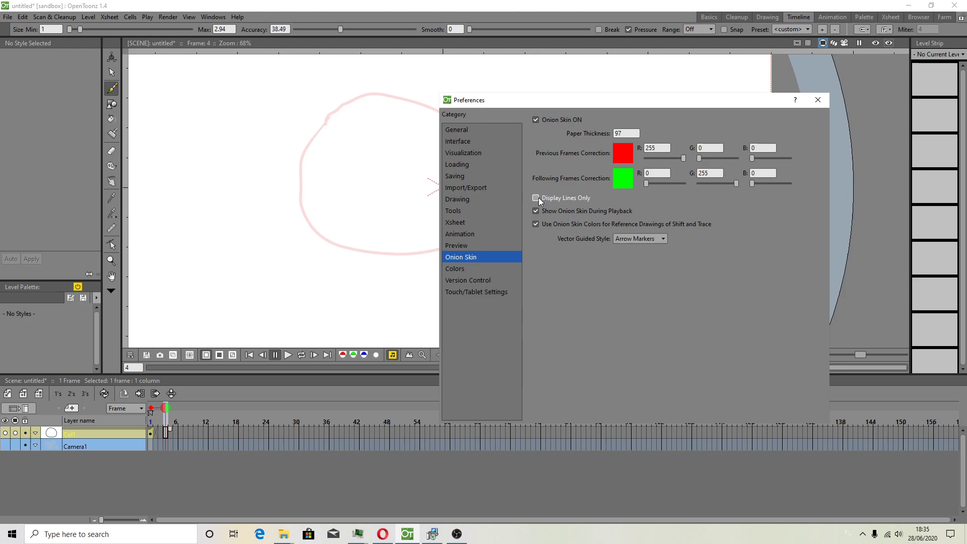
{"action": "left_click", "coordinate": [534, 197]}
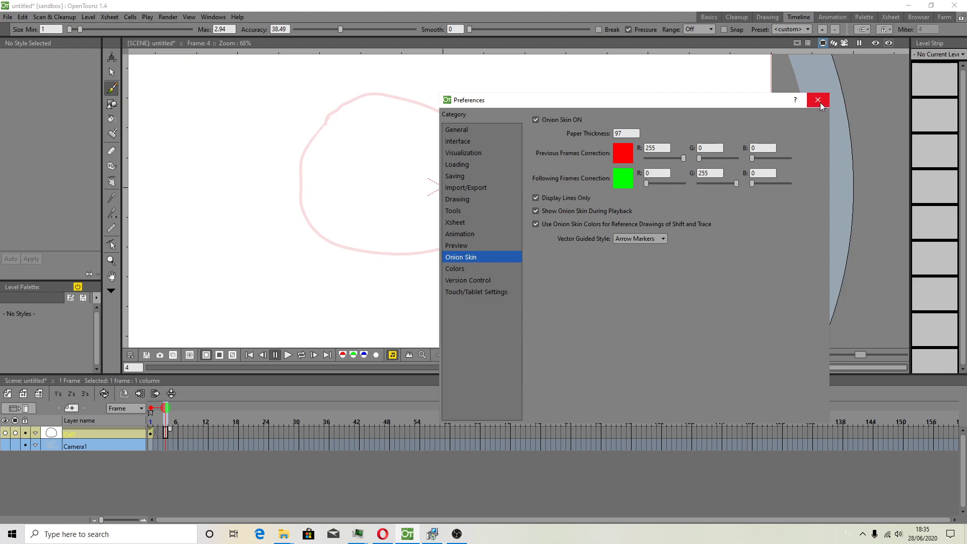
Close Preferences and enable View > Visualize Vector As Raster
{"action": "left_click", "coordinate": [818, 100]}
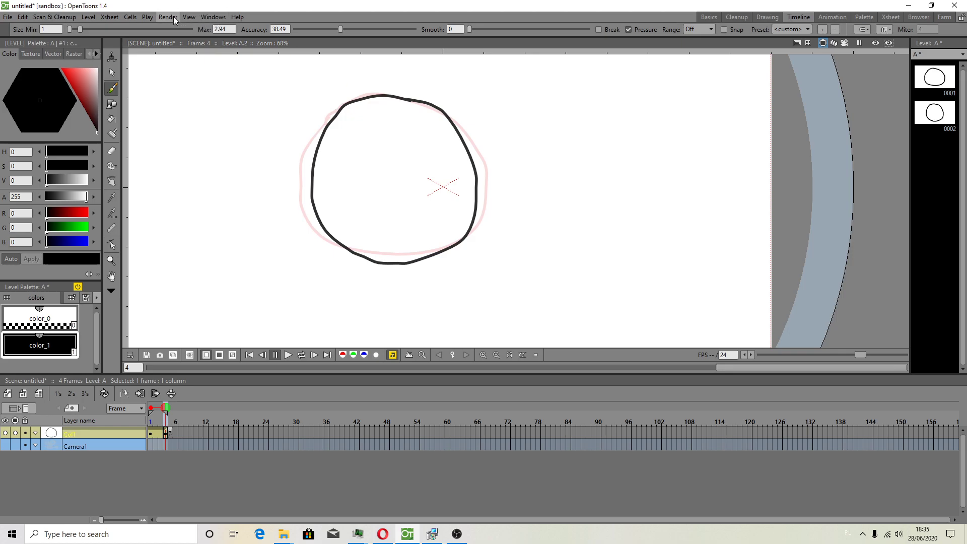
{"action": "left_click", "coordinate": [189, 17]}
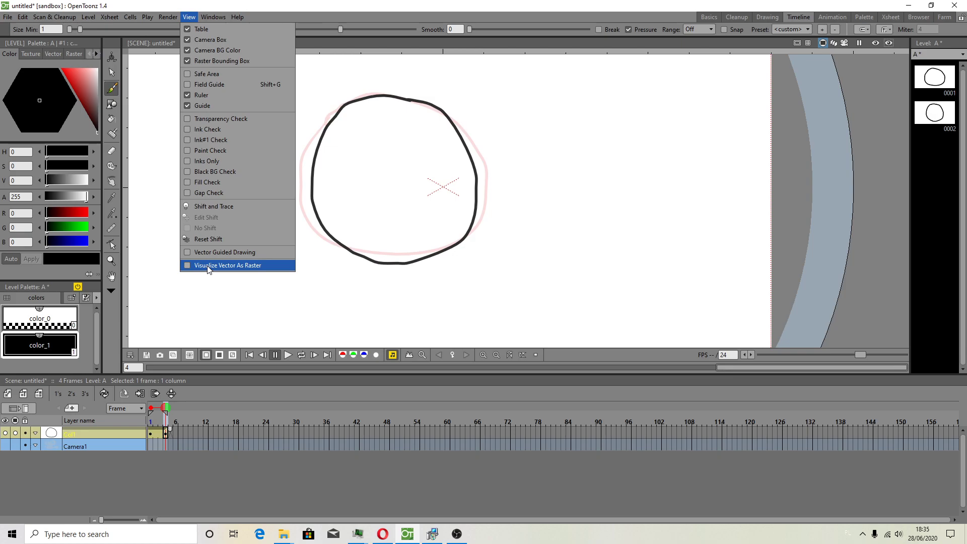
{"action": "left_click", "coordinate": [228, 265]}
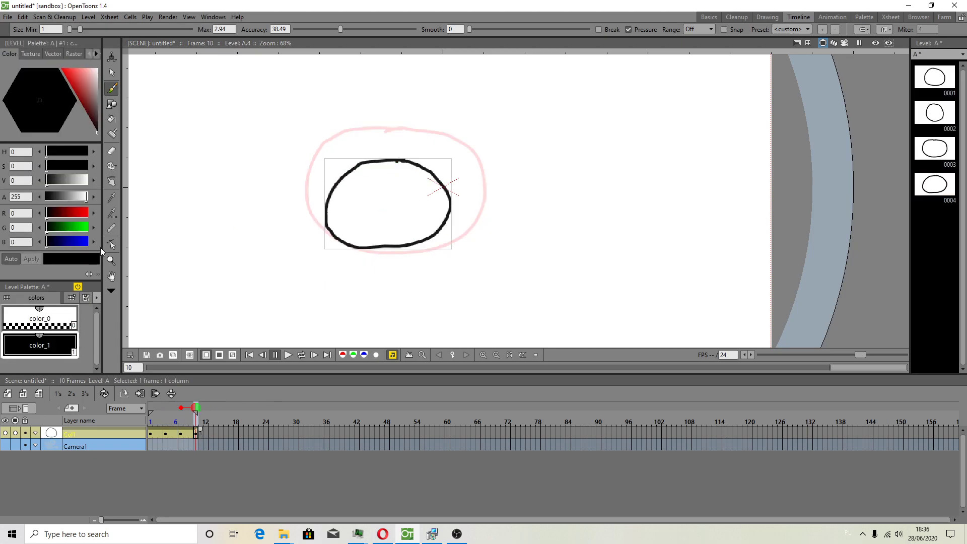
Reopen Preferences and adjust an option on the General page
{"action": "left_click", "coordinate": [8, 17]}
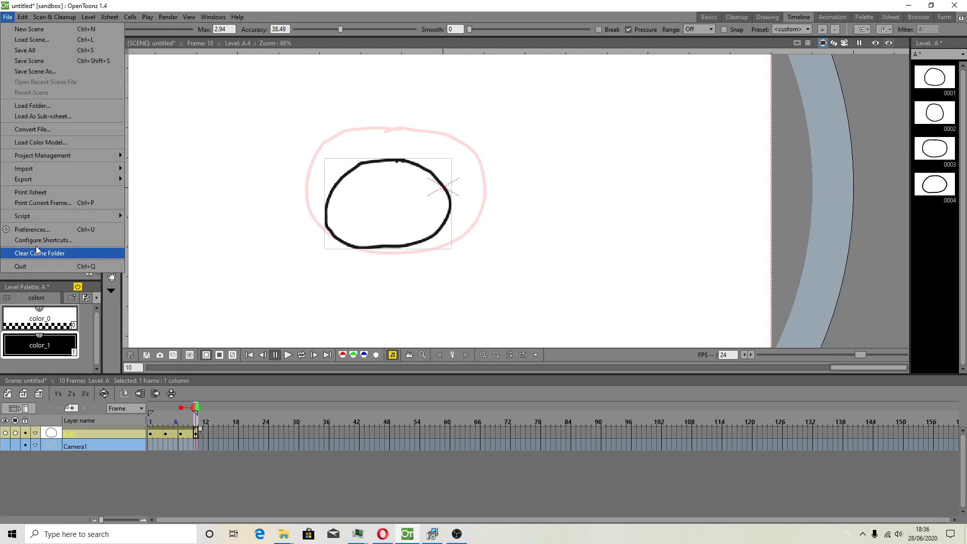
{"action": "left_click", "coordinate": [31, 230]}
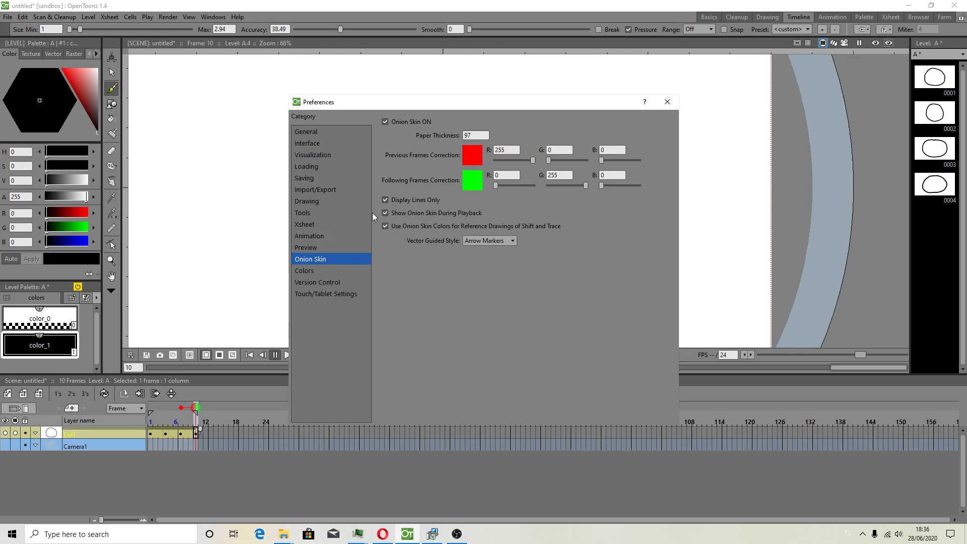
{"action": "left_click", "coordinate": [306, 131]}
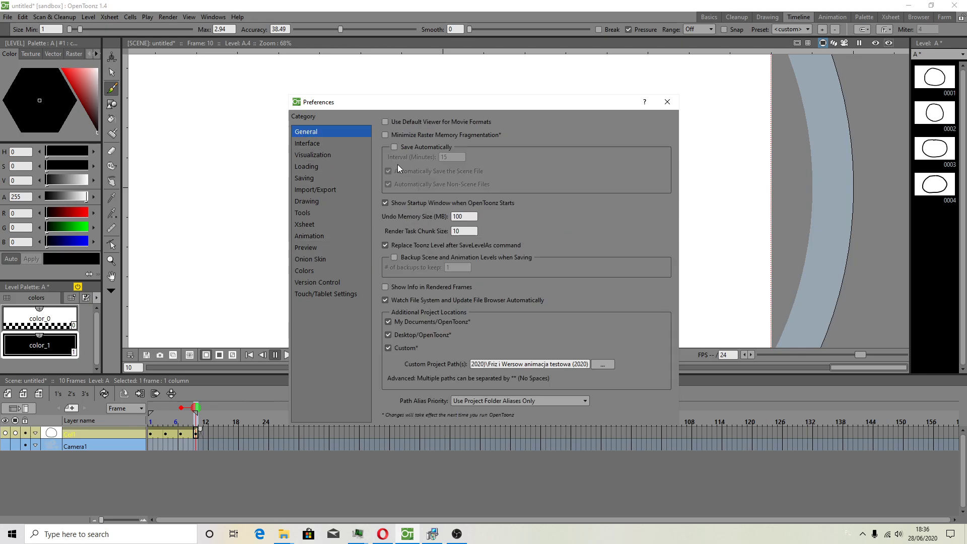
{"action": "left_click", "coordinate": [388, 347]}
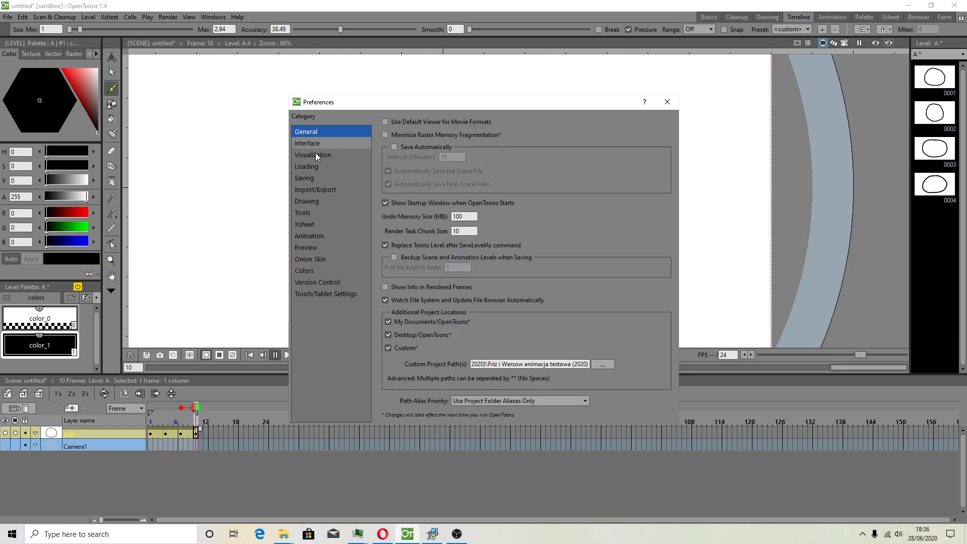
Enable Antialiased Region Boundaries in the Visualization preferences
{"action": "left_click", "coordinate": [312, 155]}
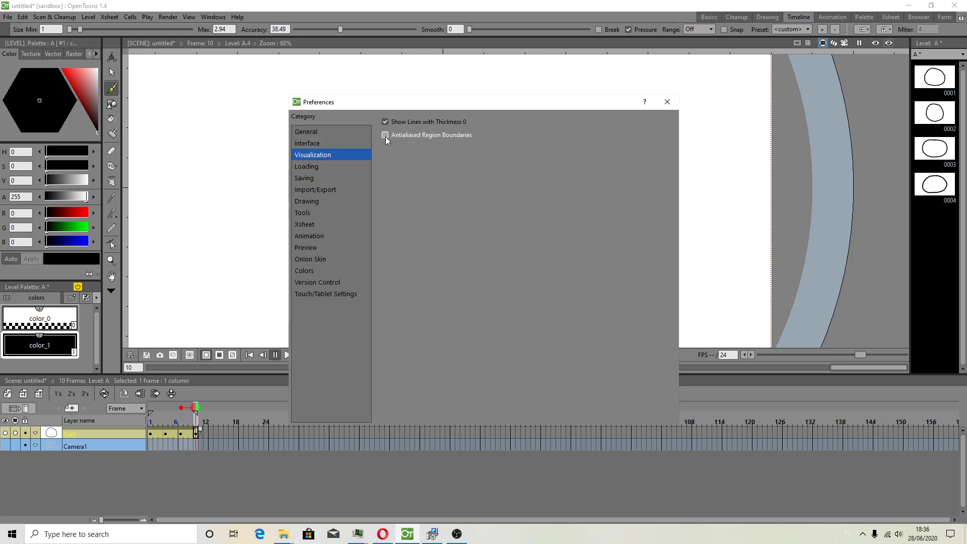
{"action": "left_click", "coordinate": [385, 135]}
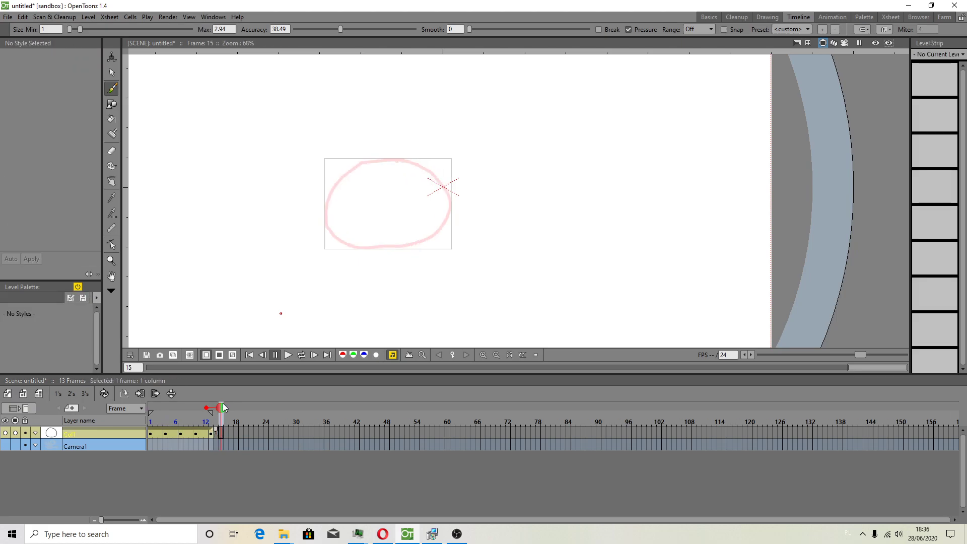
Turn off Visualize Vector As Raster from the View menu
{"action": "left_click", "coordinate": [189, 17]}
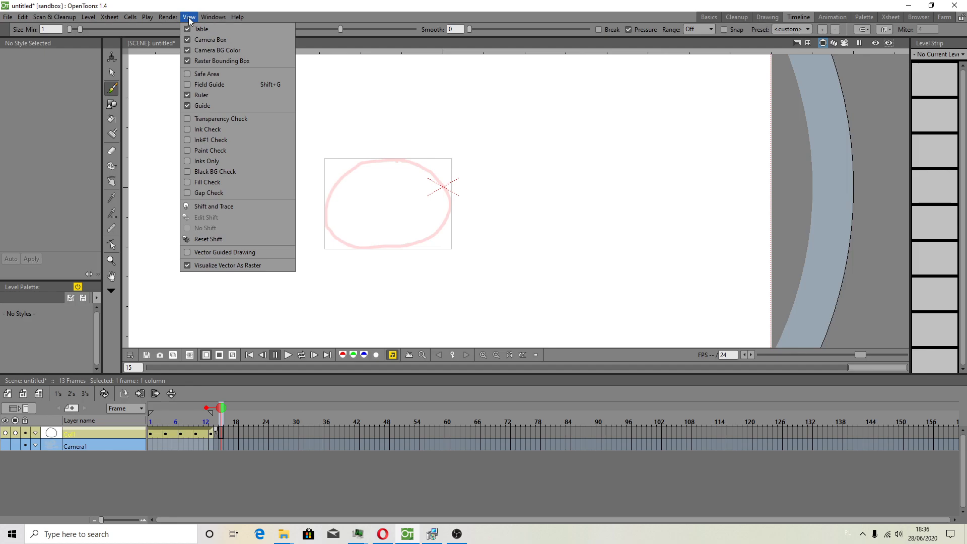
{"action": "mouse_move", "coordinate": [228, 265]}
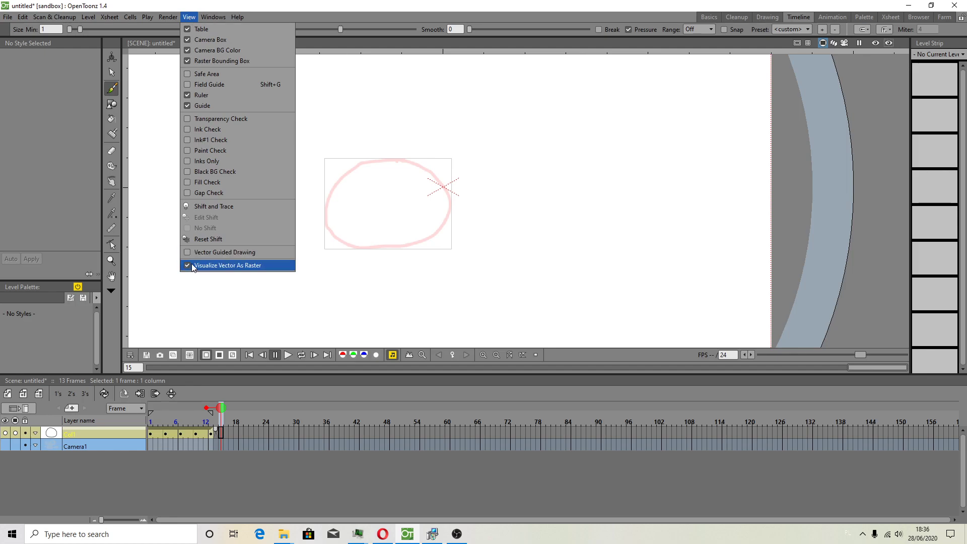
{"action": "left_click", "coordinate": [431, 534]}
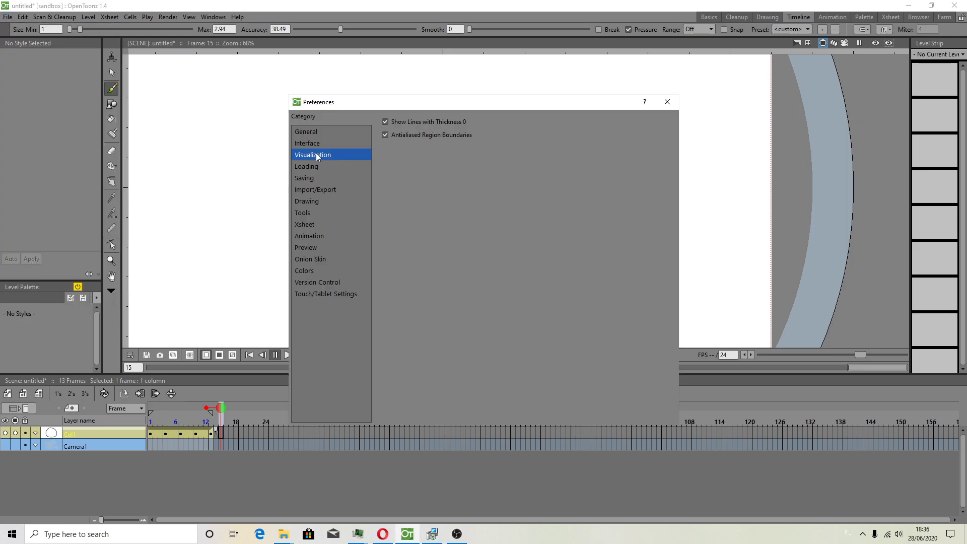
Disable Backup Scene and Animation Levels when Saving, then bring up the OBS recorder
{"action": "left_click", "coordinate": [307, 131]}
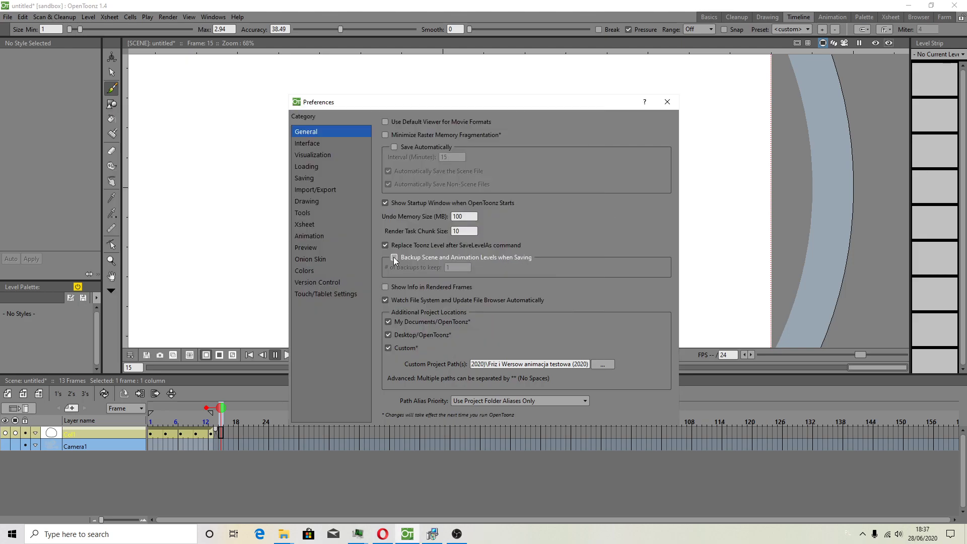
{"action": "left_click", "coordinate": [386, 256]}
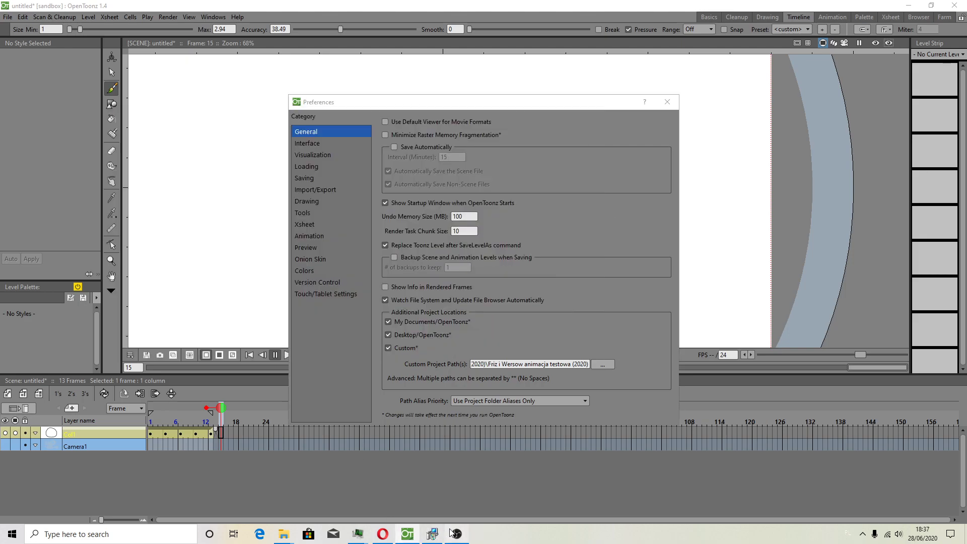
{"action": "left_click", "coordinate": [430, 534]}
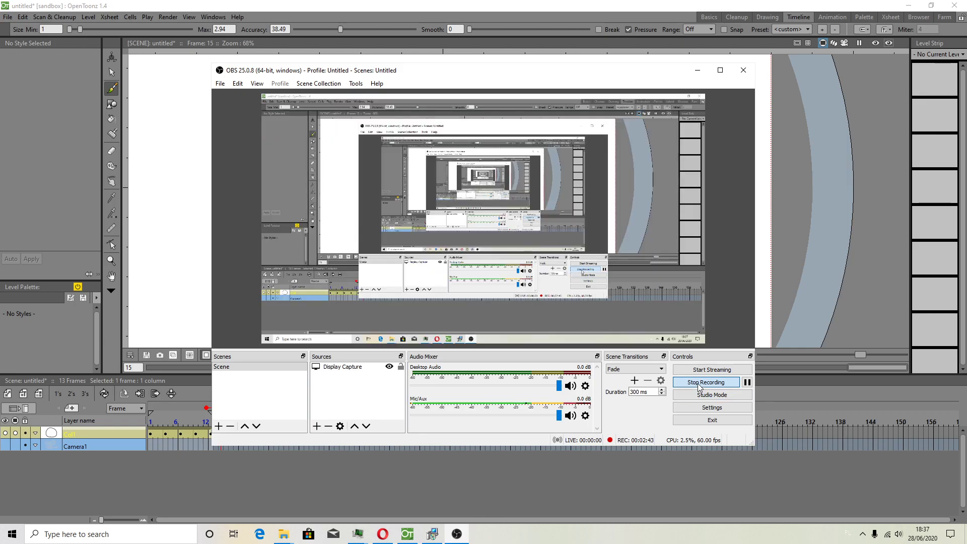